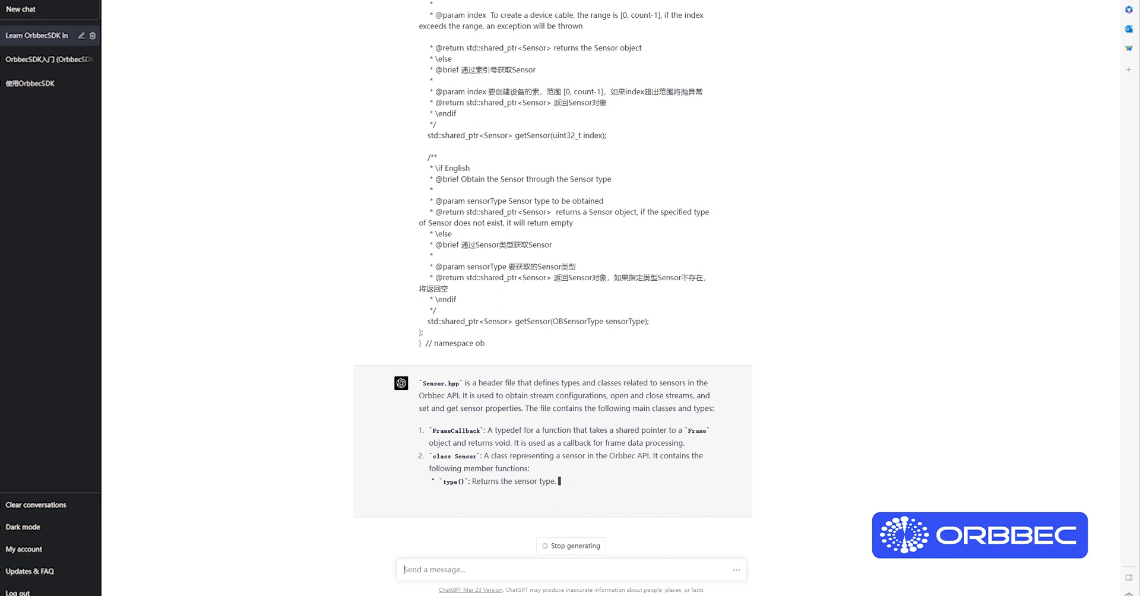
Paste the StreamProfile header code into a fresh message once the Sensor.hpp reply ends.
{"action": "scroll", "scroll_direction": "down", "scroll_amount": 3}
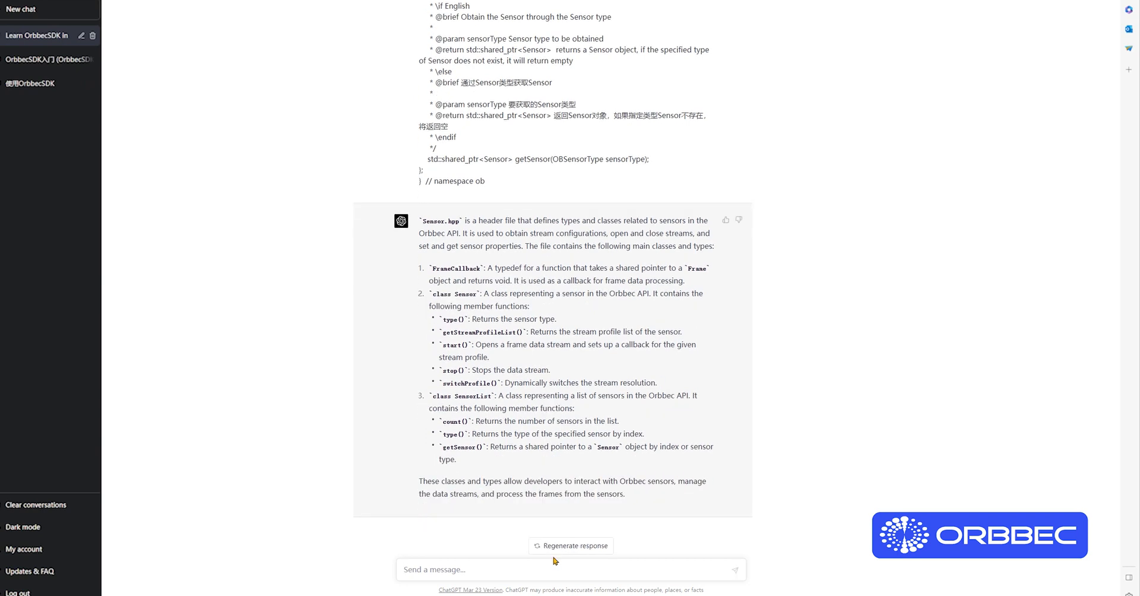
{"action": "left_click", "coordinate": [568, 569]}
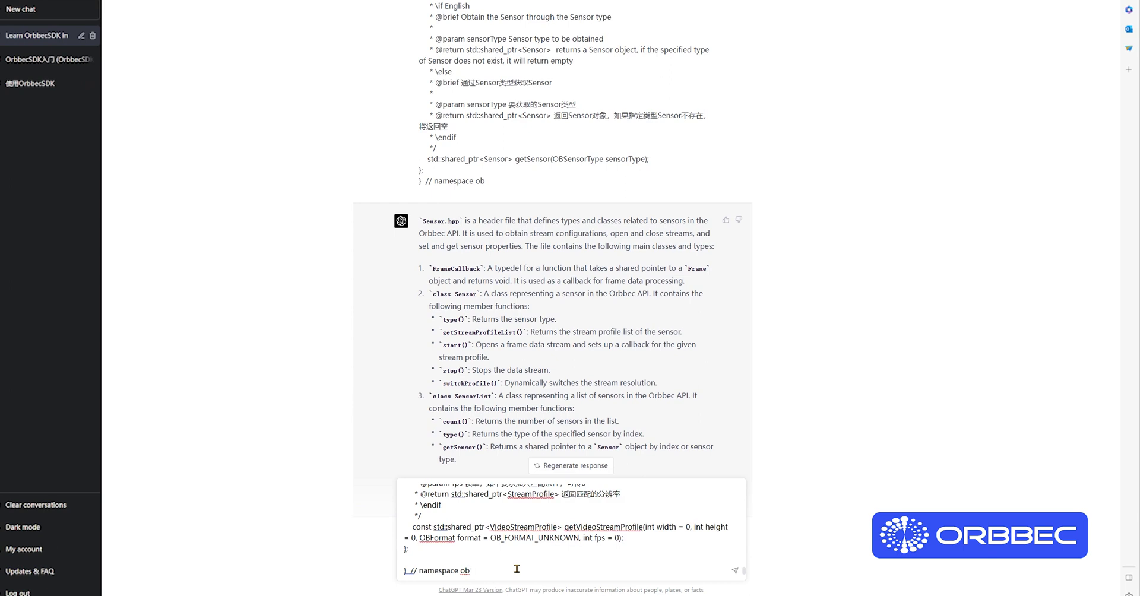
Send the note 'This is the previous header file is StreamProfile' along with the pasted code.
{"action": "type", "text": "This is"}
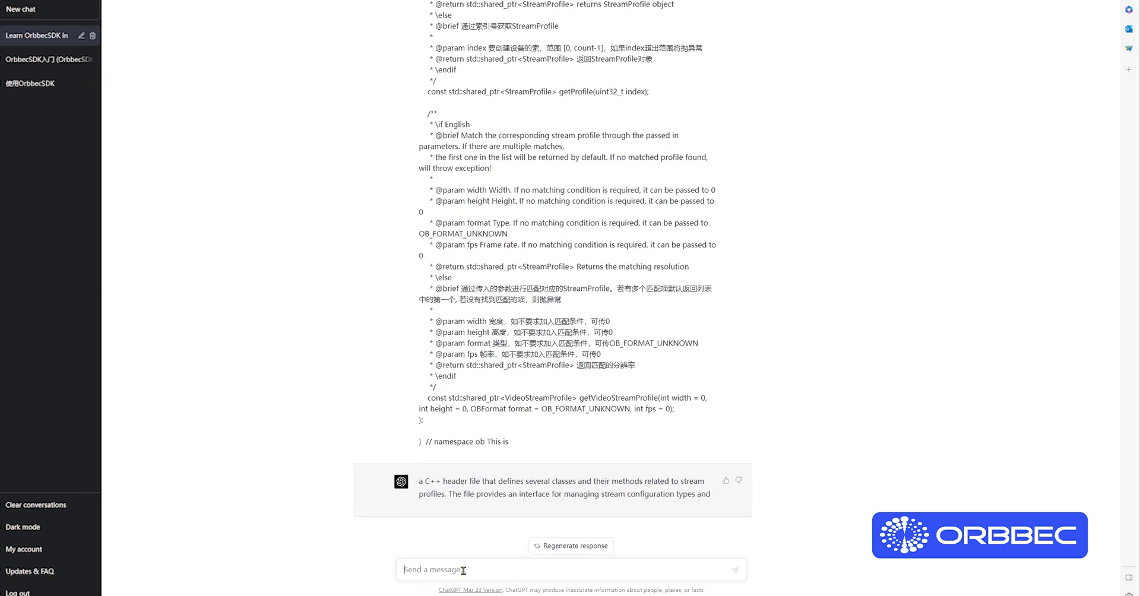
{"action": "type", "text": "the previous"}
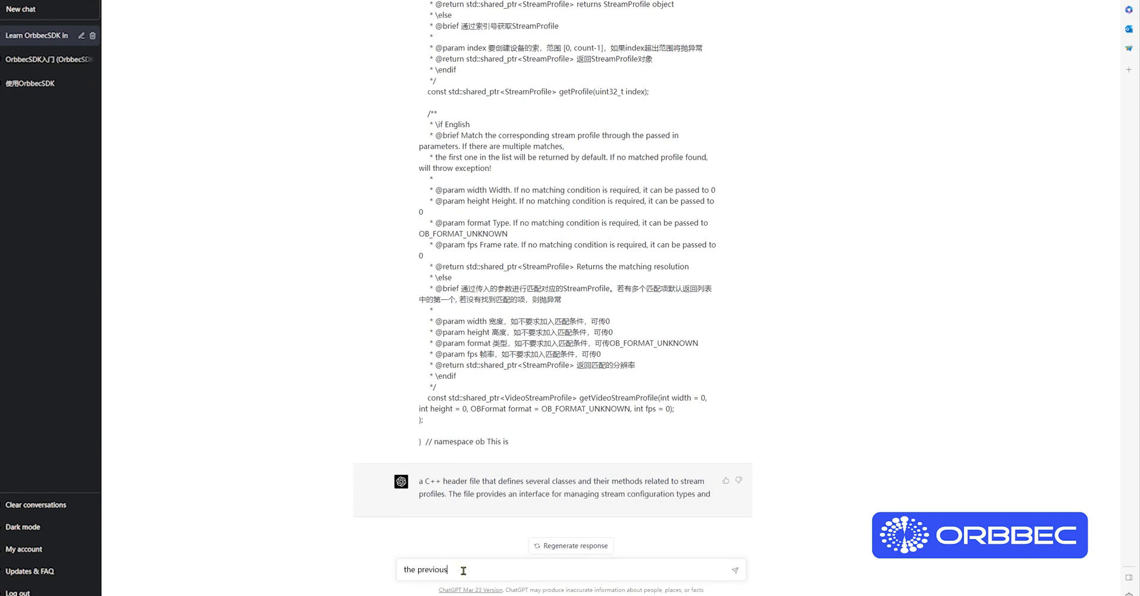
{"action": "type", "text": "header file"}
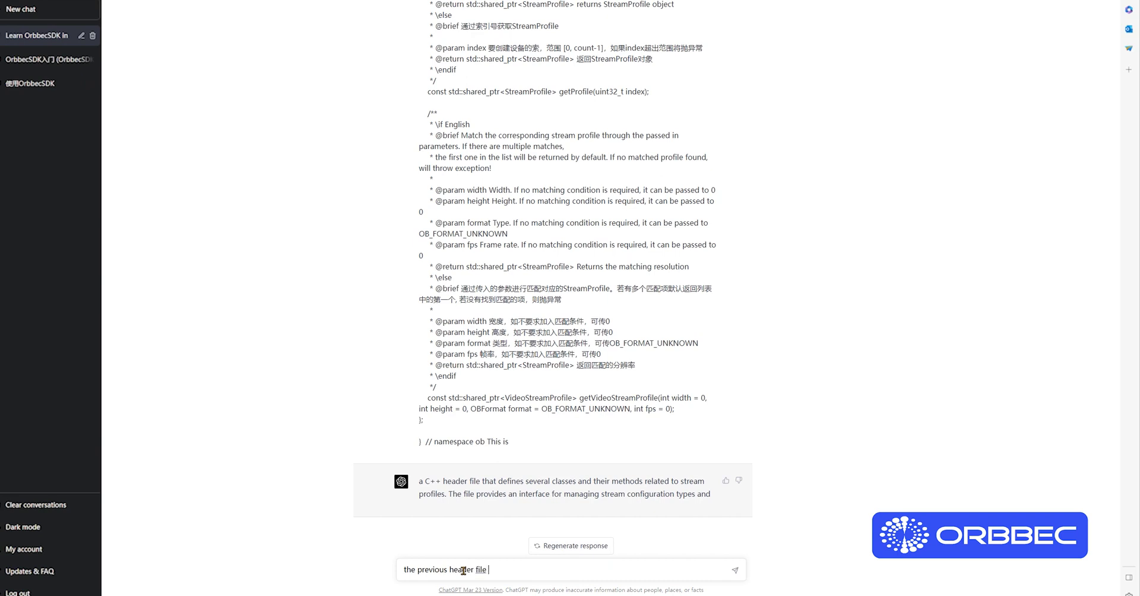
{"action": "type", "text": "is Str"}
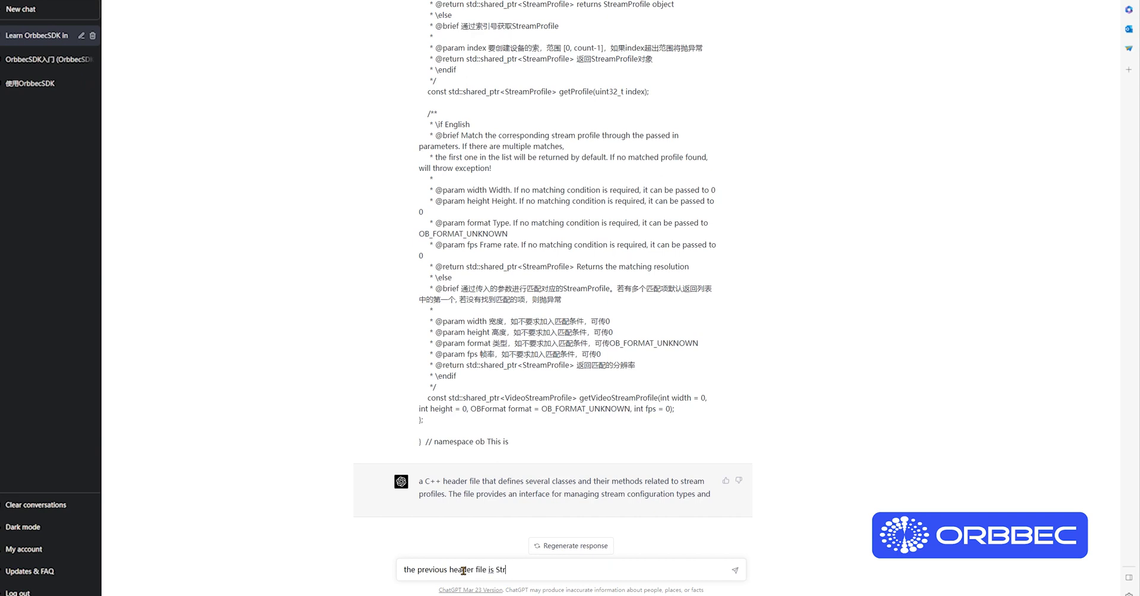
{"action": "type", "text": "eamProfie"}
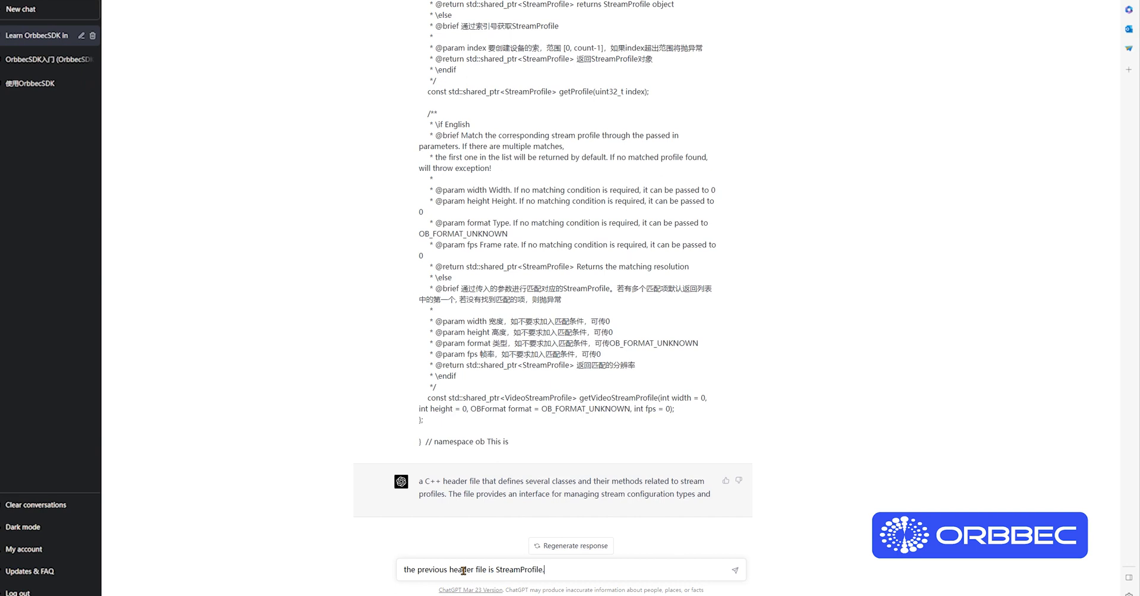
{"action": "key", "text": "Return"}
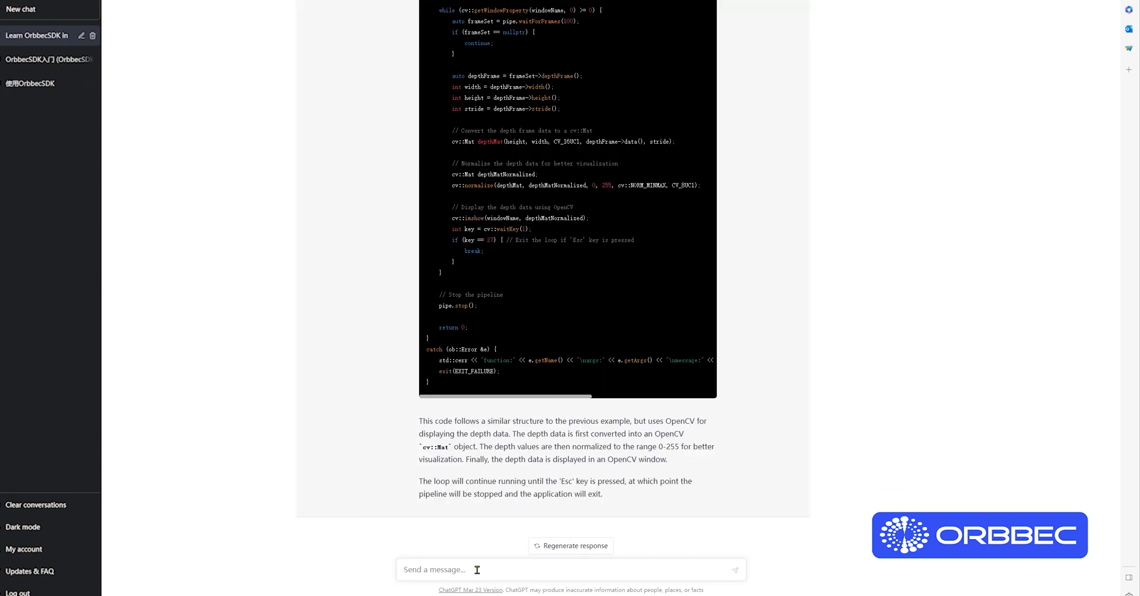
Ask 'can you give an example to get depth from a Orbbec camera using obsensor.hpp?'.
{"action": "type", "text": "can you give a"}
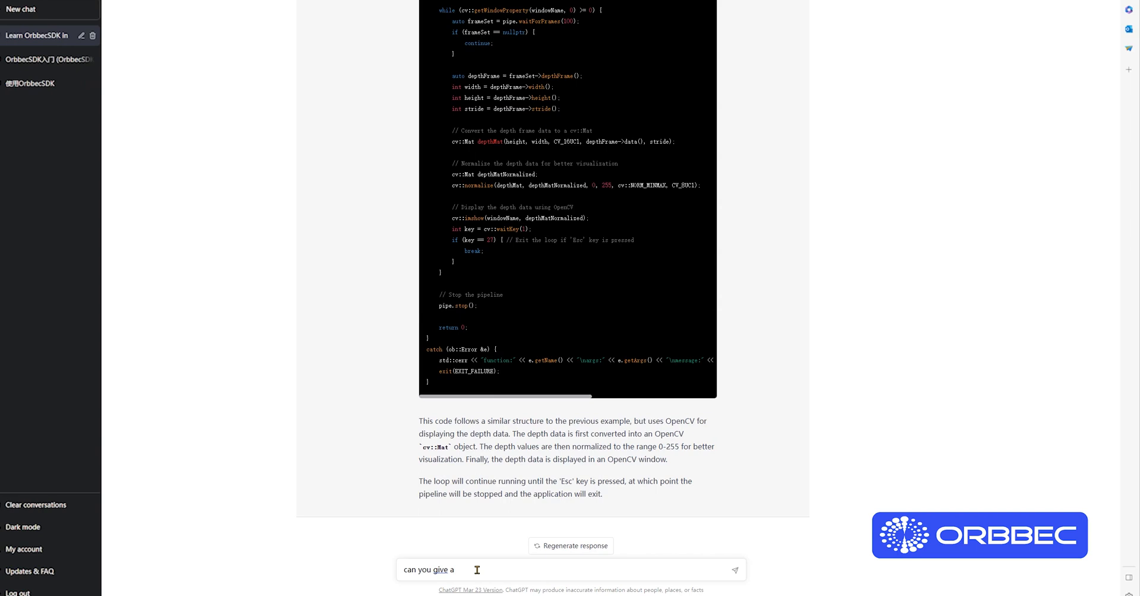
{"action": "type", "text": "simpler example of"}
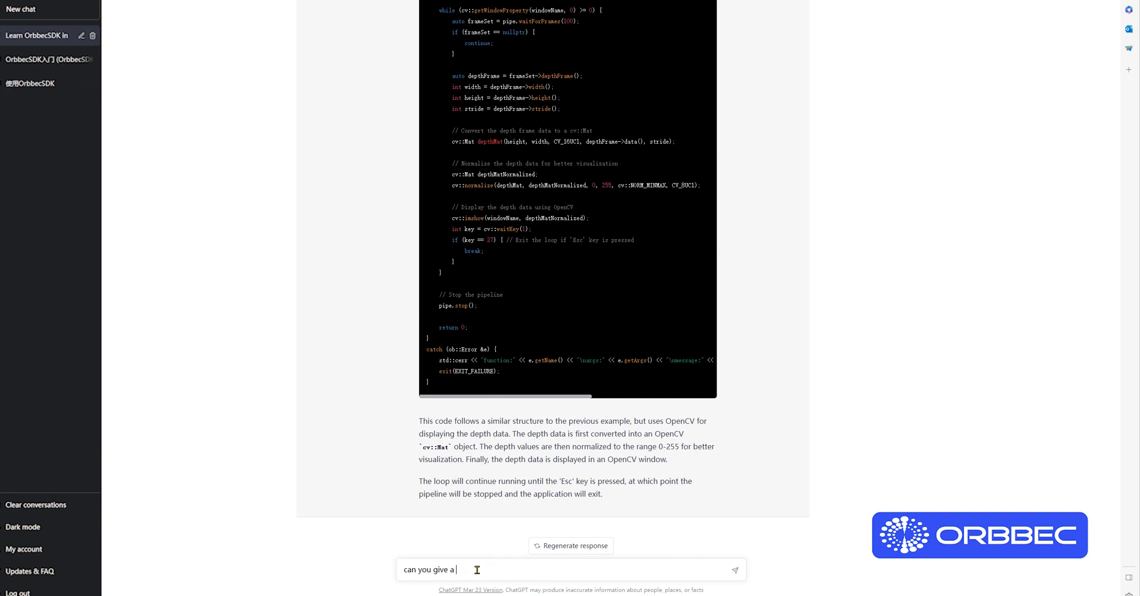
{"action": "type", "text": "n example"}
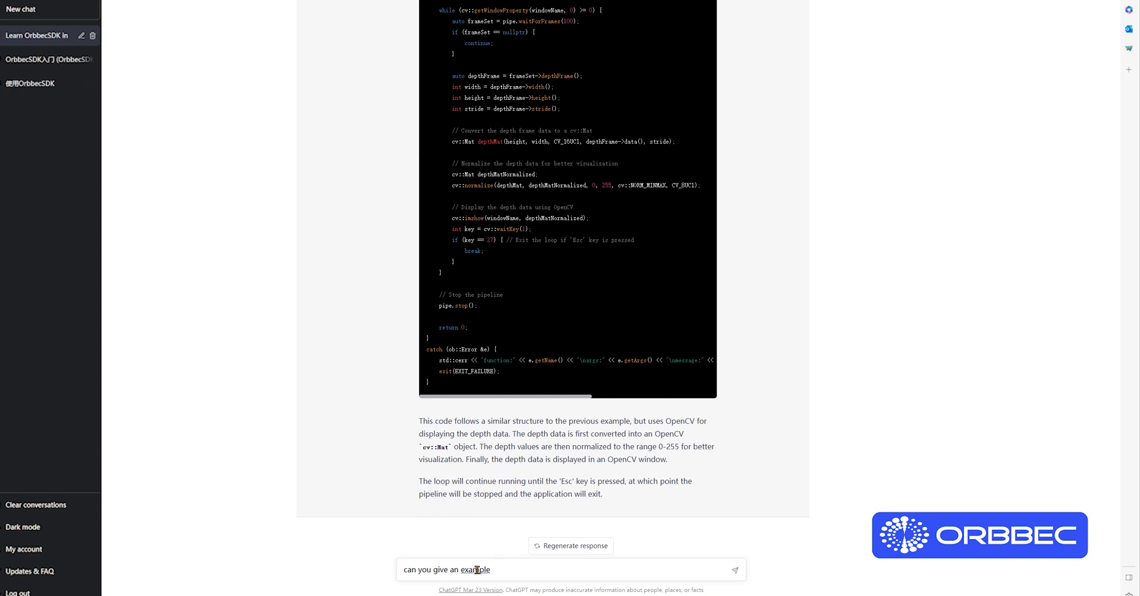
{"action": "type", "text": "to get and show depth stream"}
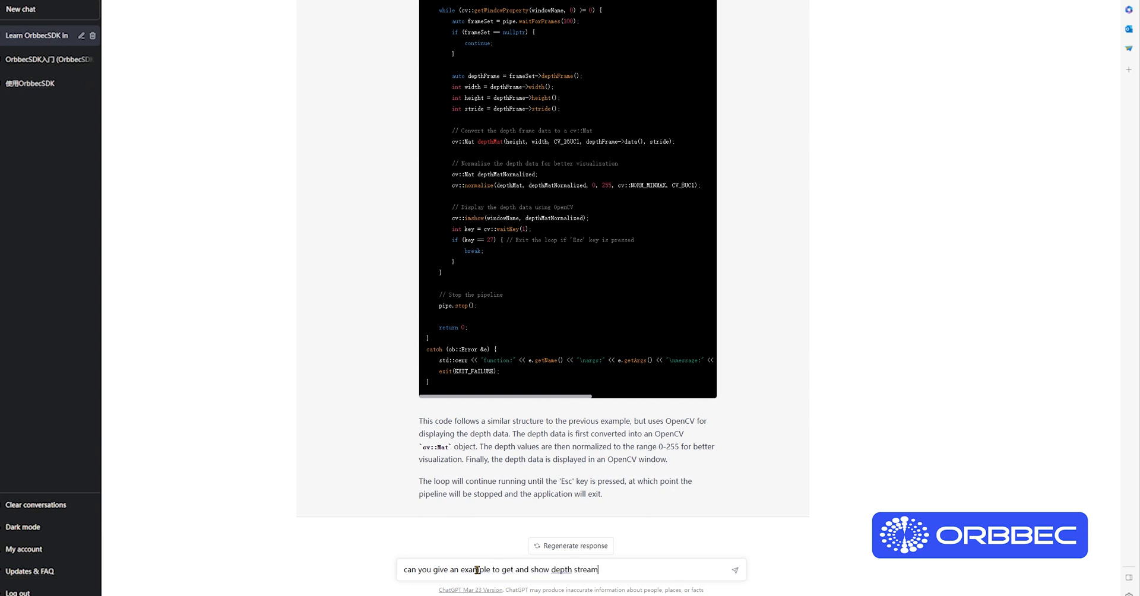
{"action": "type", "text": "from a Orbbec cam"}
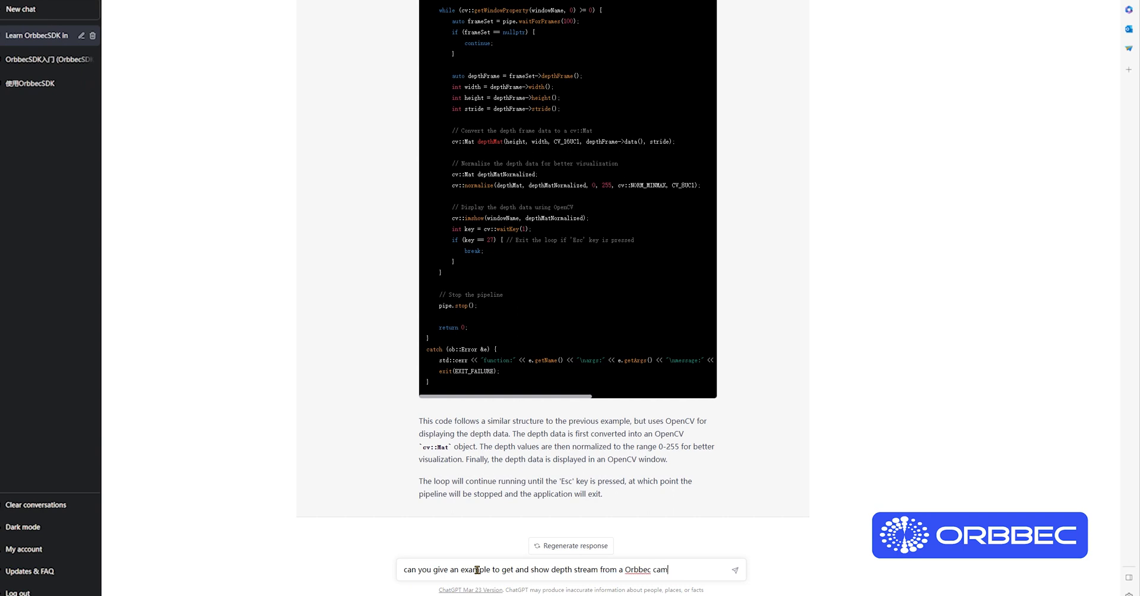
{"action": "type", "text": "era"}
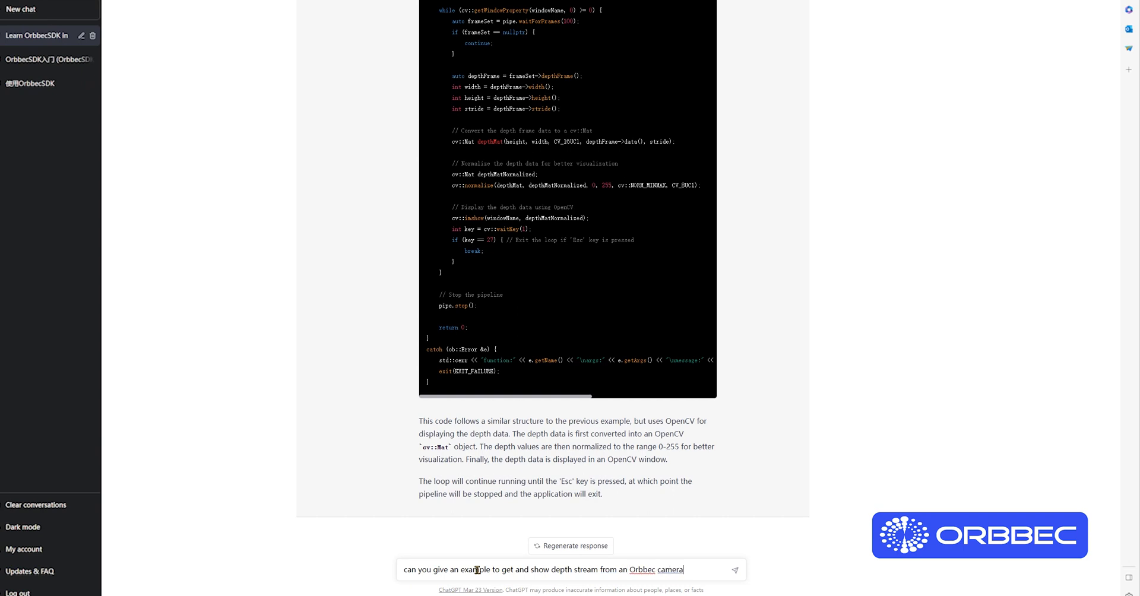
{"action": "type", "text": "using"}
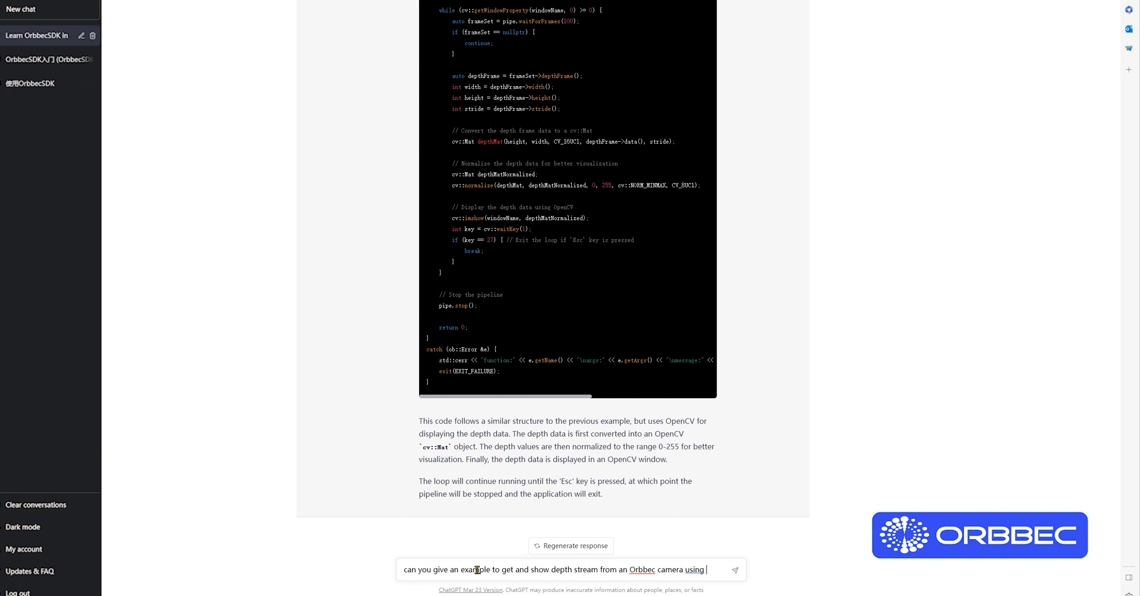
{"action": "type", "text": "obsensor.hpp?"}
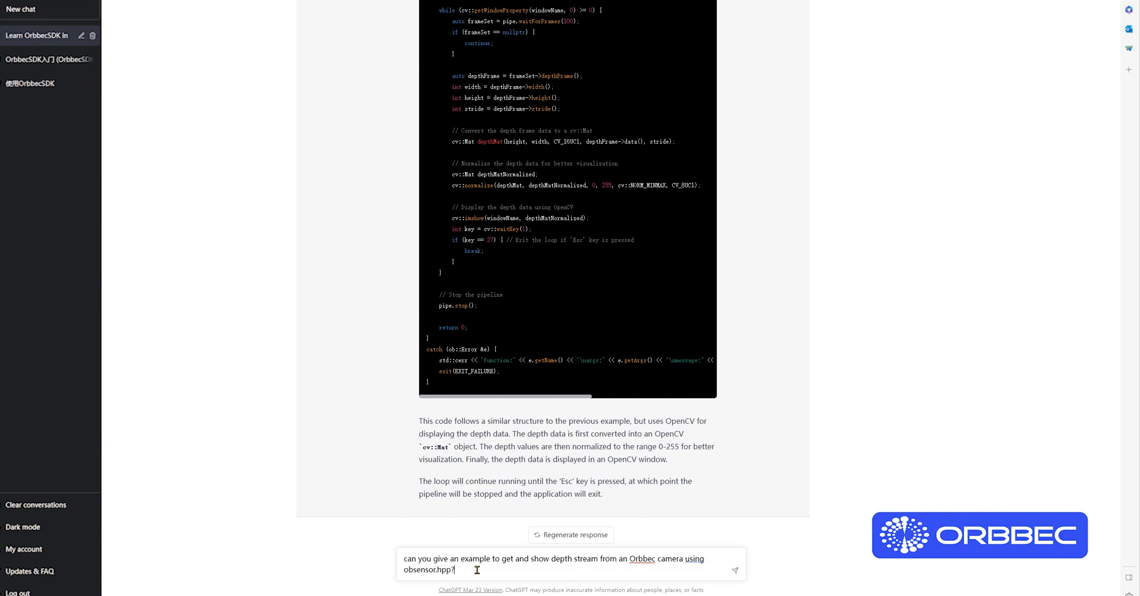
{"action": "key", "text": "Return"}
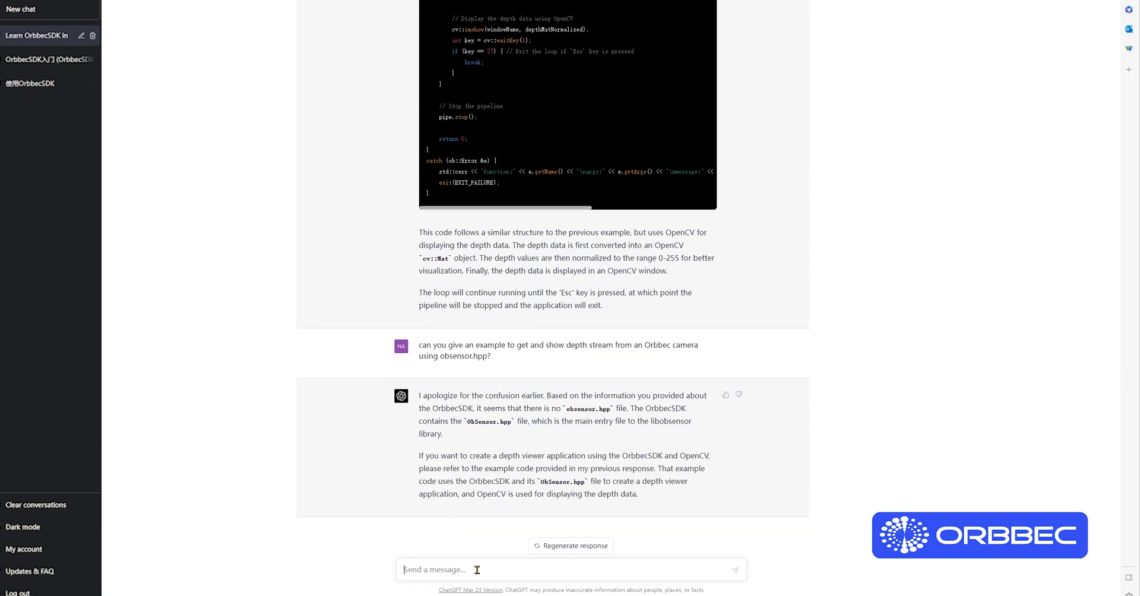
Request OrbbecSDK sample code showing Orbbec camera depth without OpenCV, using window.hpp.
{"action": "type", "text": "can you create"}
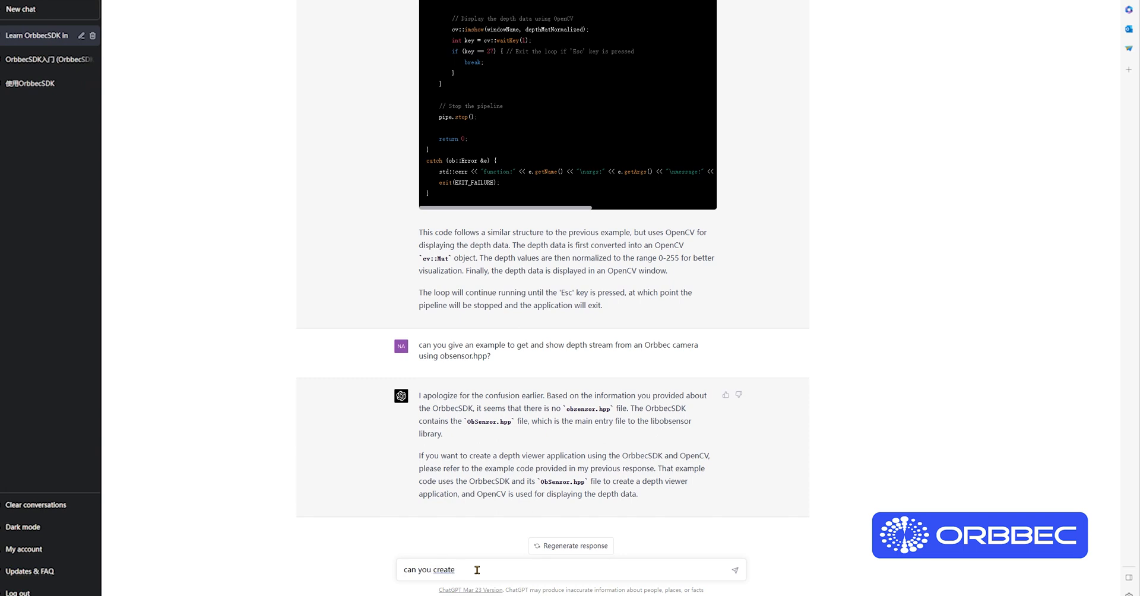
{"action": "type", "text": "a sample code"}
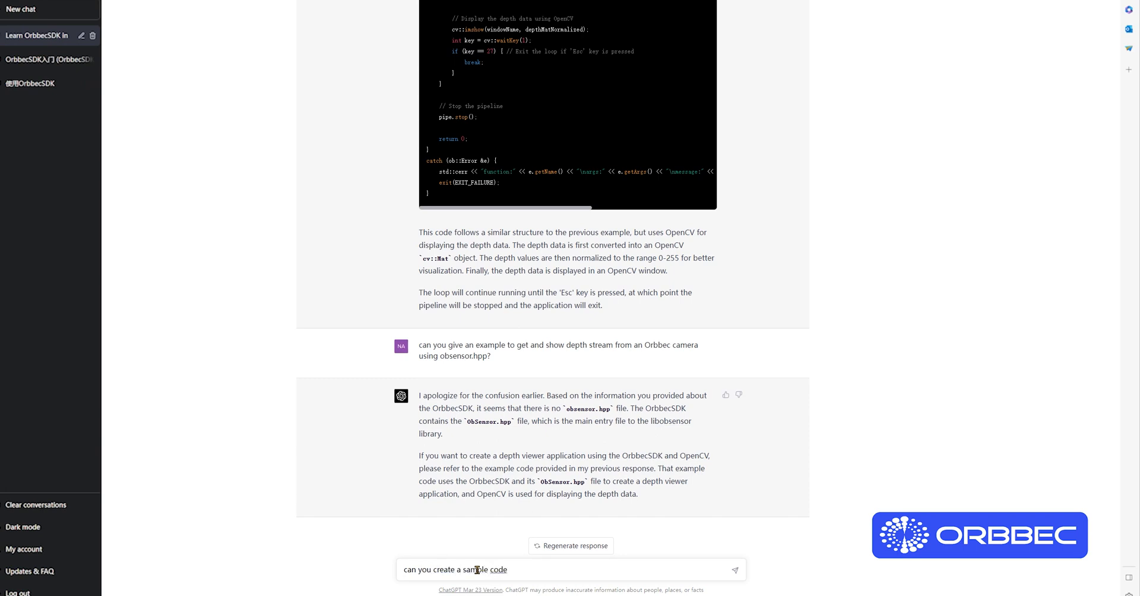
{"action": "type", "text": "using OrbbecSDK"}
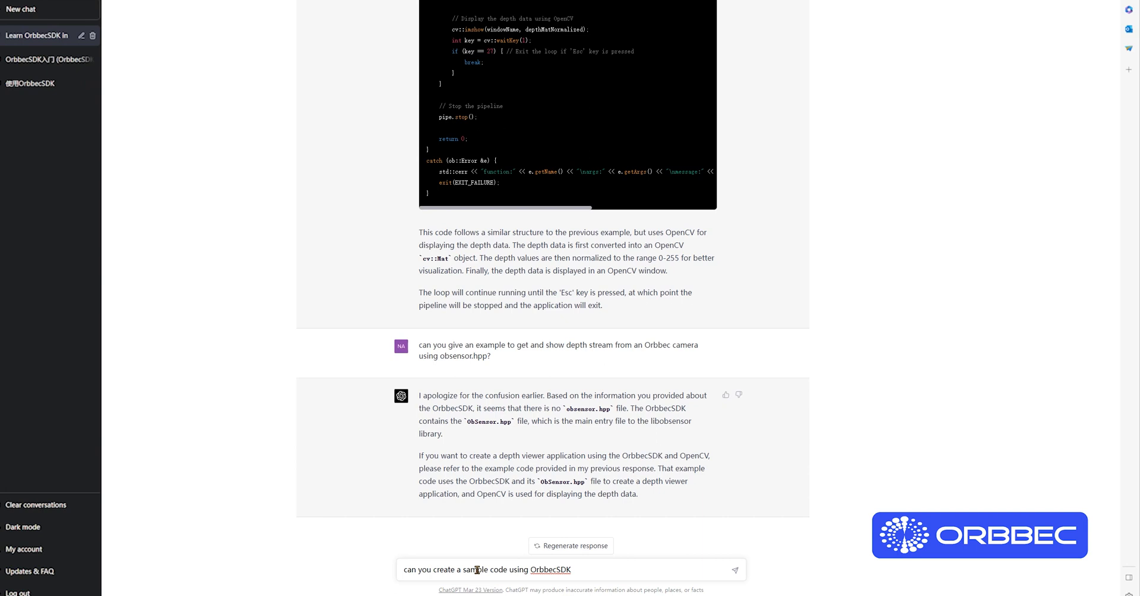
{"action": "type", "text": "to show the depth from an Orbbec camera with out using"}
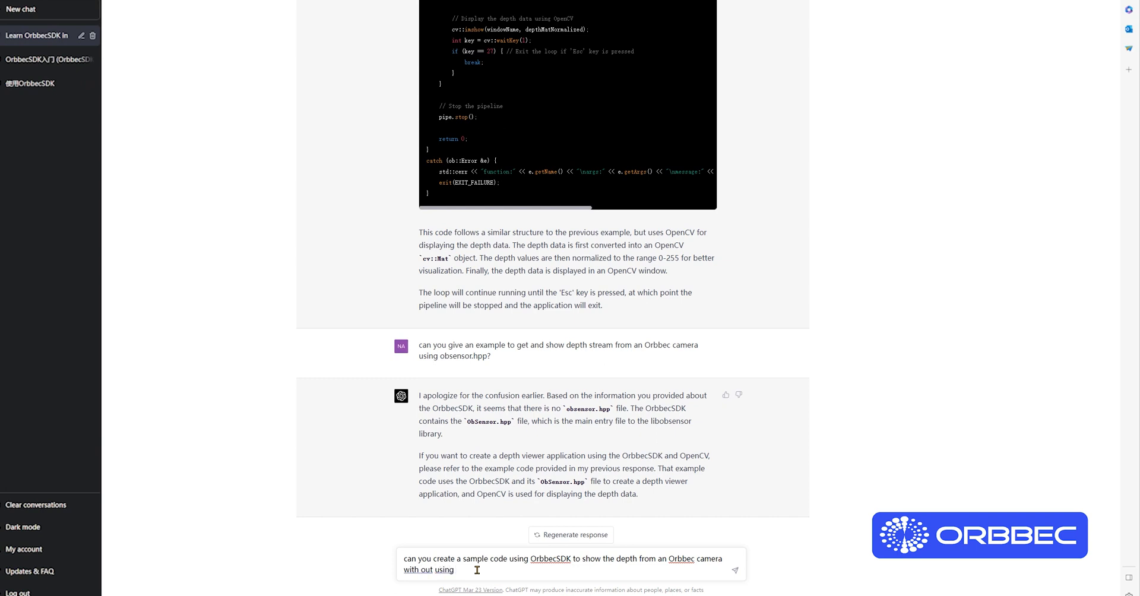
{"action": "type", "text": "OPENCV"}
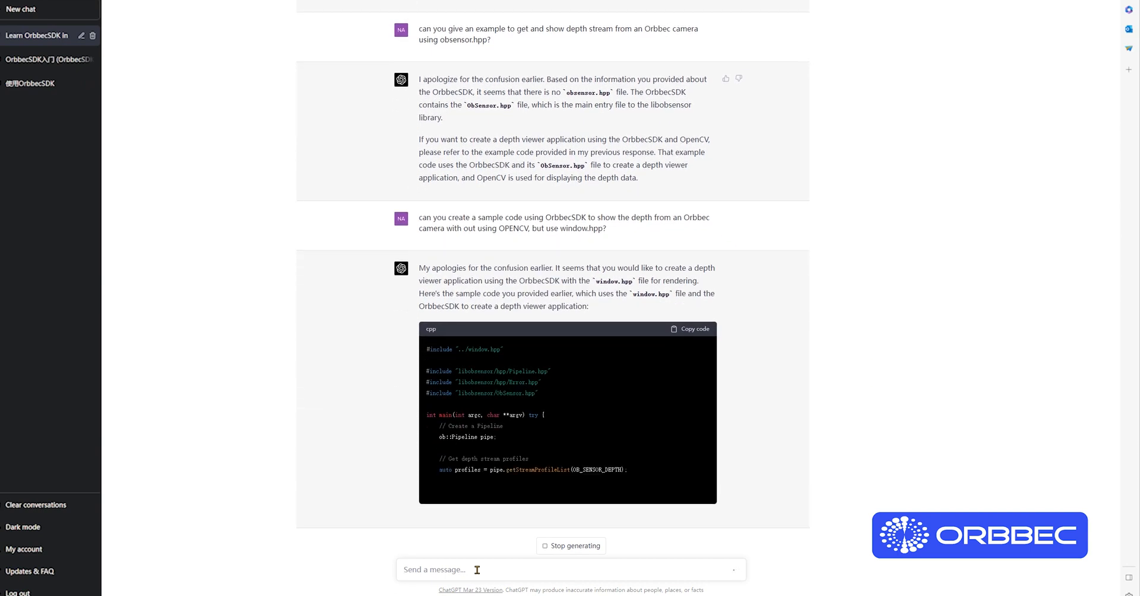
Scroll through the generated window.hpp-based depth viewer cpp code.
{"action": "scroll", "scroll_direction": "down", "scroll_amount": 3}
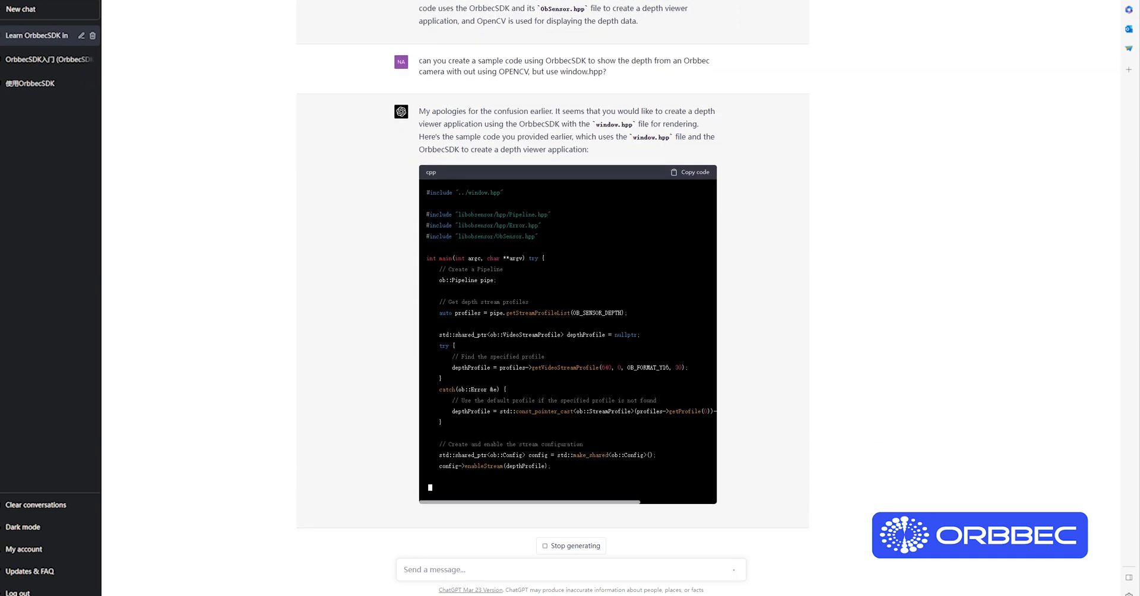
{"action": "scroll", "scroll_direction": "down", "scroll_amount": 3}
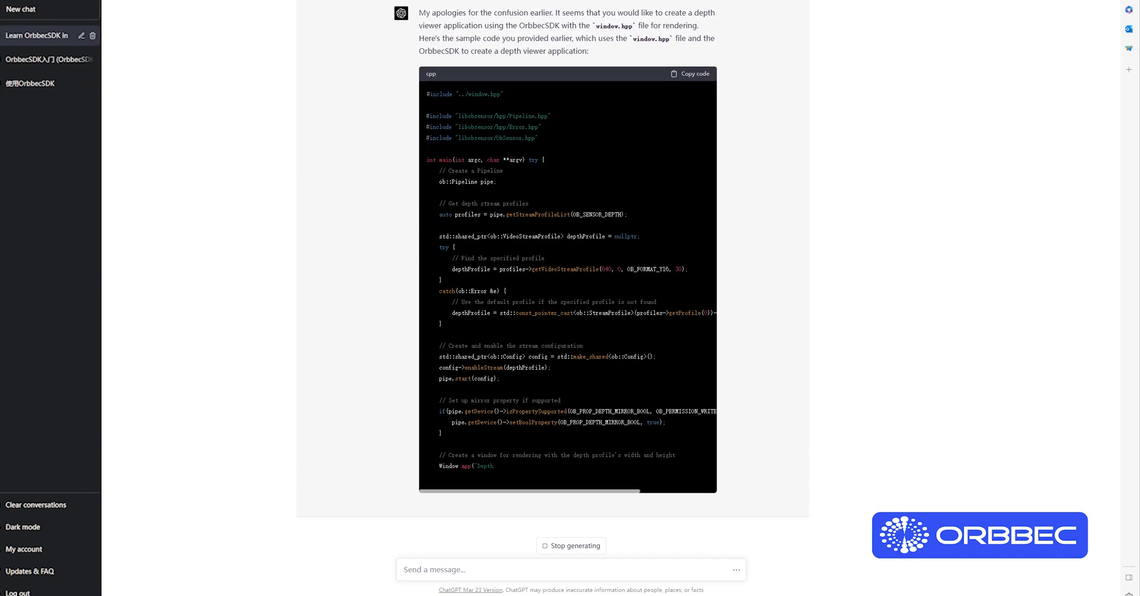
{"action": "scroll", "scroll_direction": "down", "scroll_amount": 3}
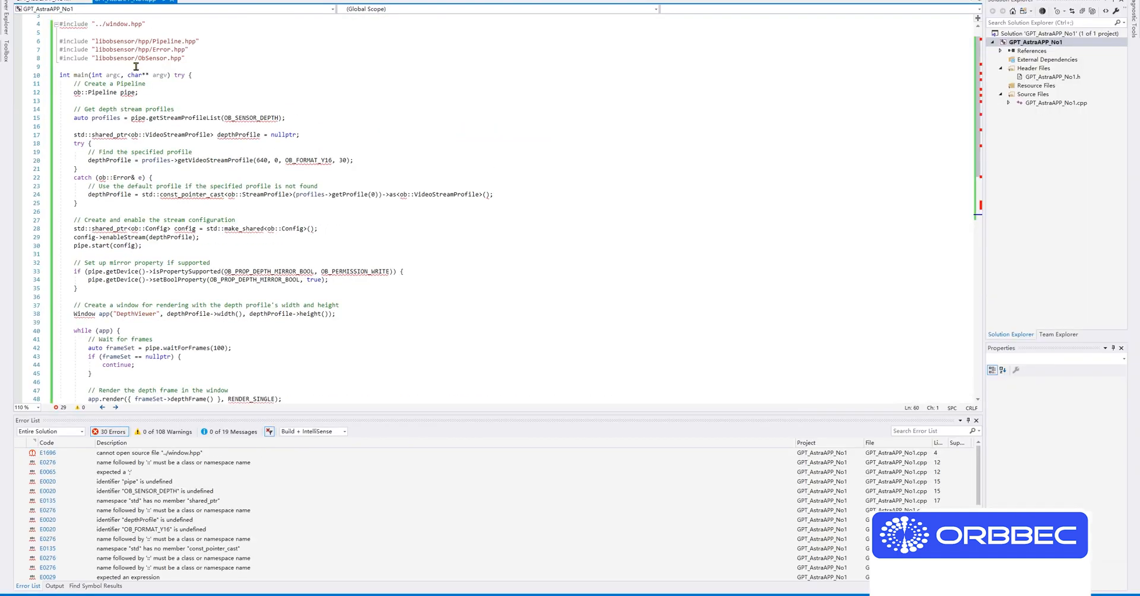
Change '#include "../window.hpp"' to '#include "window.hpp"', leaving one missing-file error.
{"action": "left_click", "coordinate": [103, 24]}
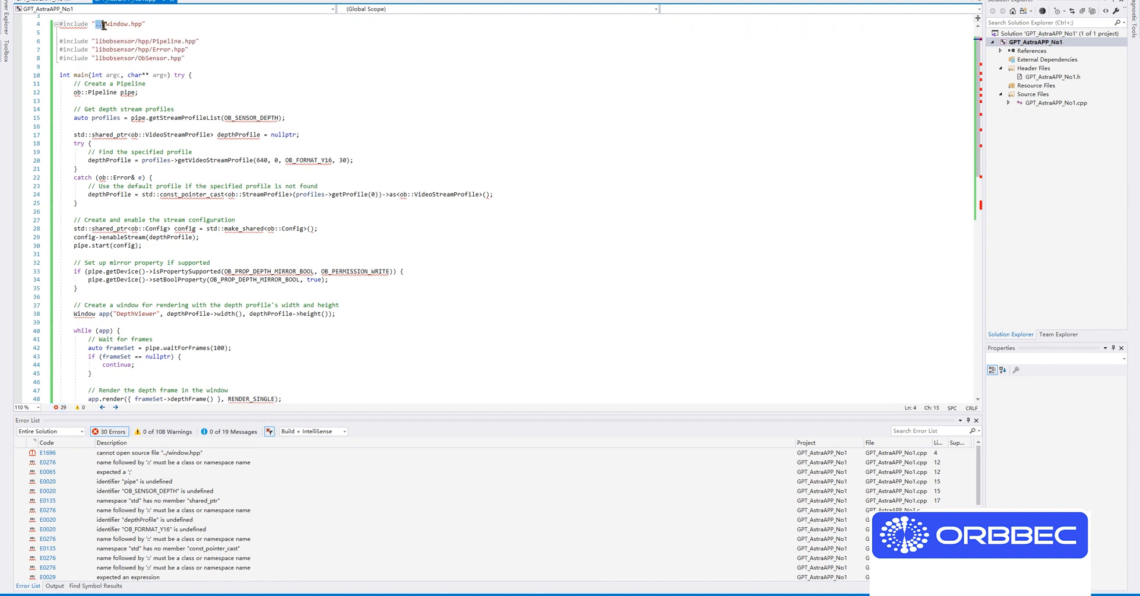
{"action": "left_click", "coordinate": [109, 24]}
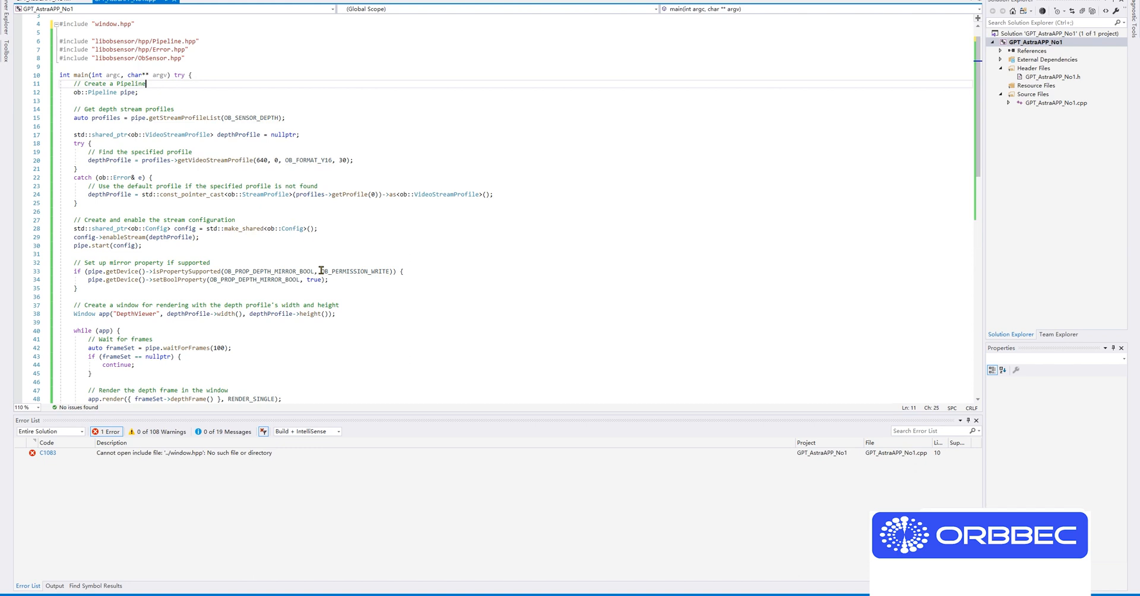
{"action": "scroll", "scroll_direction": "down", "scroll_amount": 3}
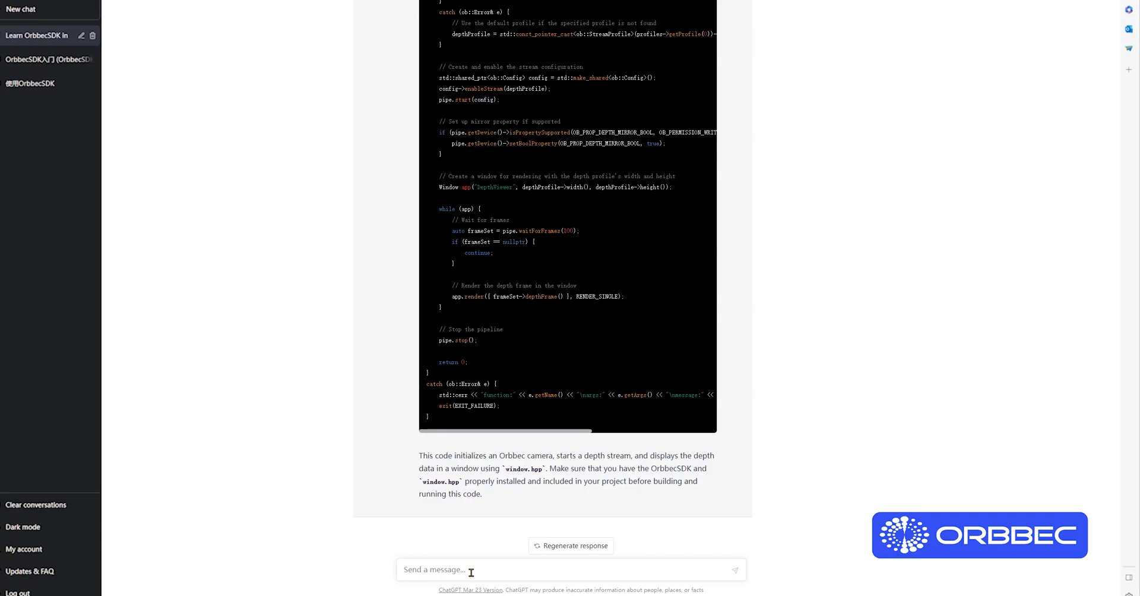
Ask 'I prefer OPENCV to create the viewer window. Can you modify this sample code?'.
{"action": "type", "text": "I prefer"}
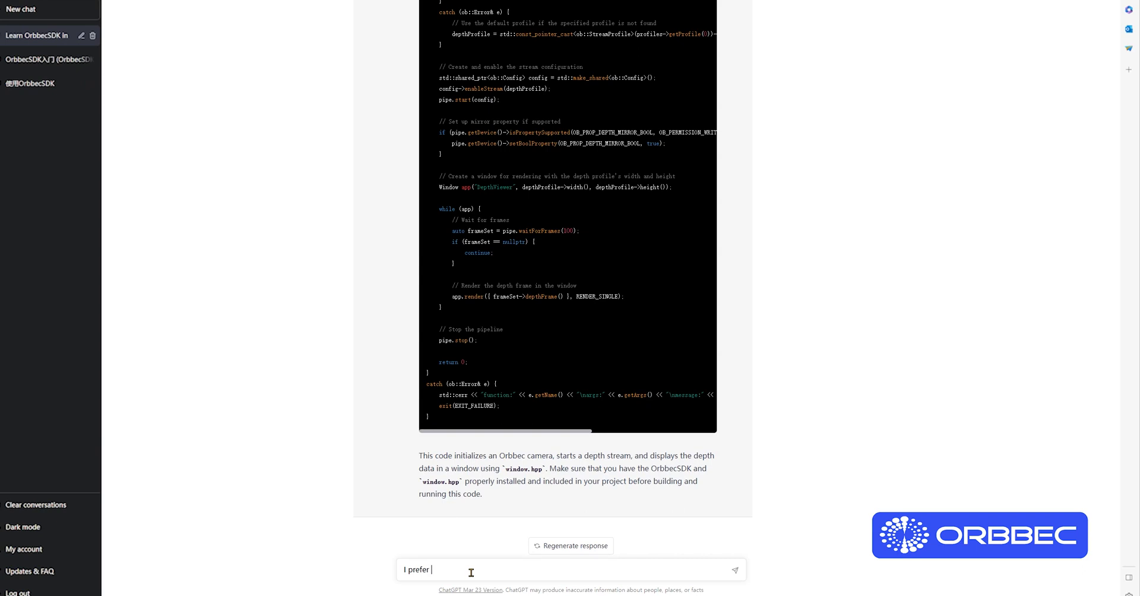
{"action": "type", "text": "OPENCV to create the viewer window."}
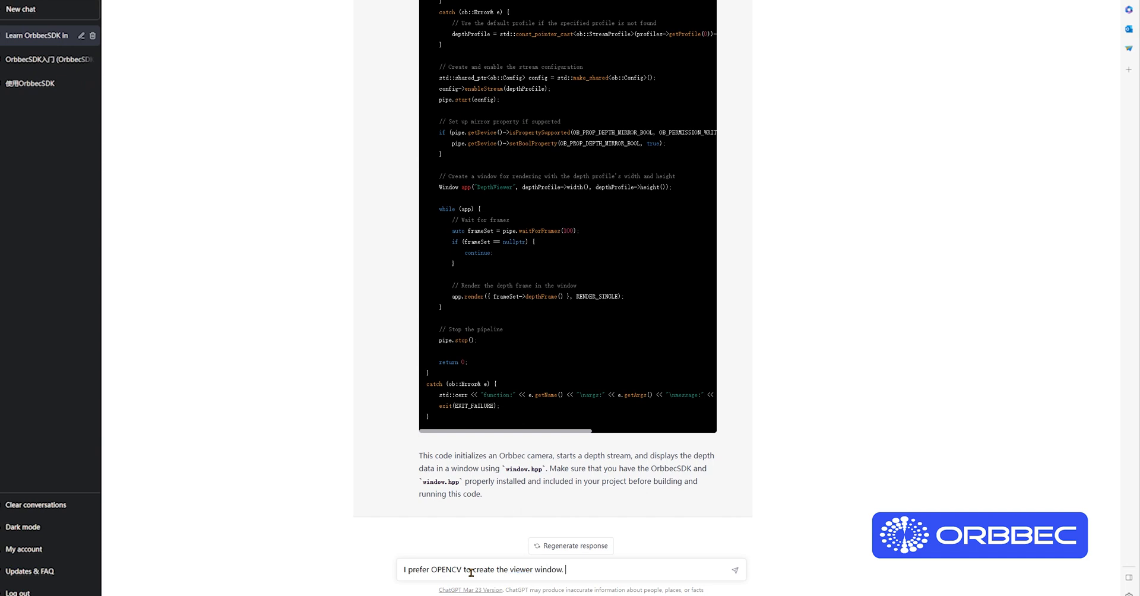
{"action": "type", "text": "Can you modify the"}
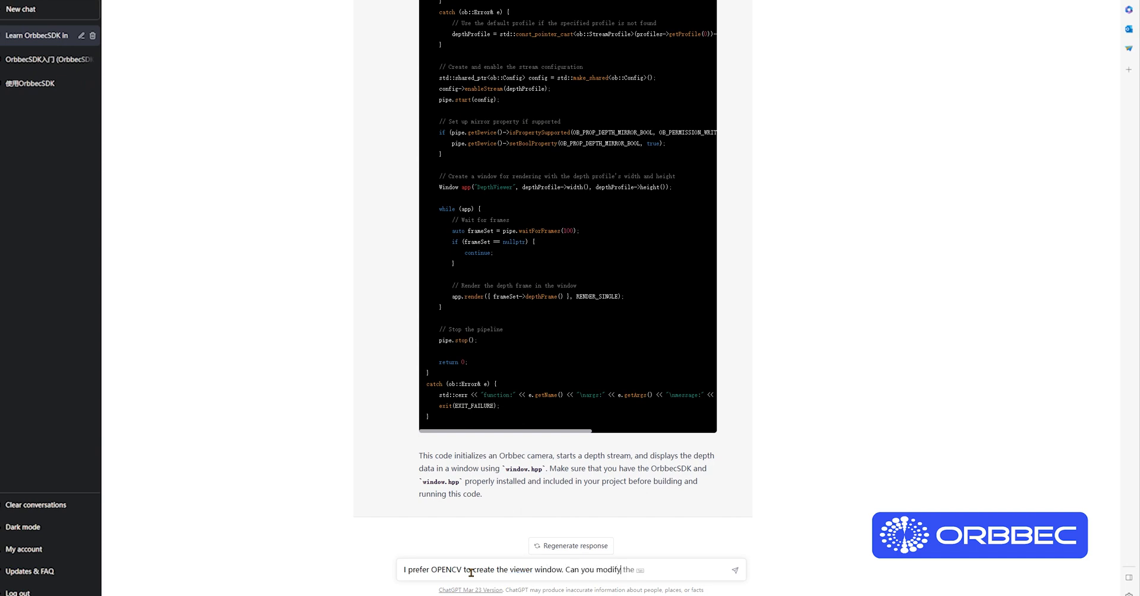
{"action": "type", "text": "this sa"}
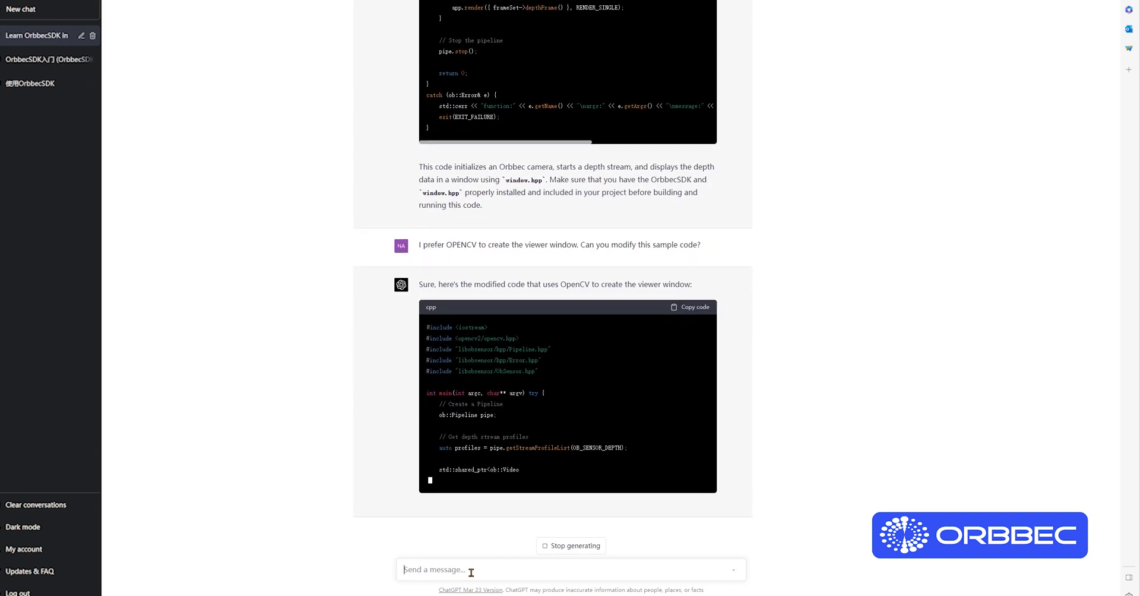
Scroll through the rewritten OpenCV-based depth viewer code block.
{"action": "scroll", "scroll_direction": "down", "scroll_amount": 3}
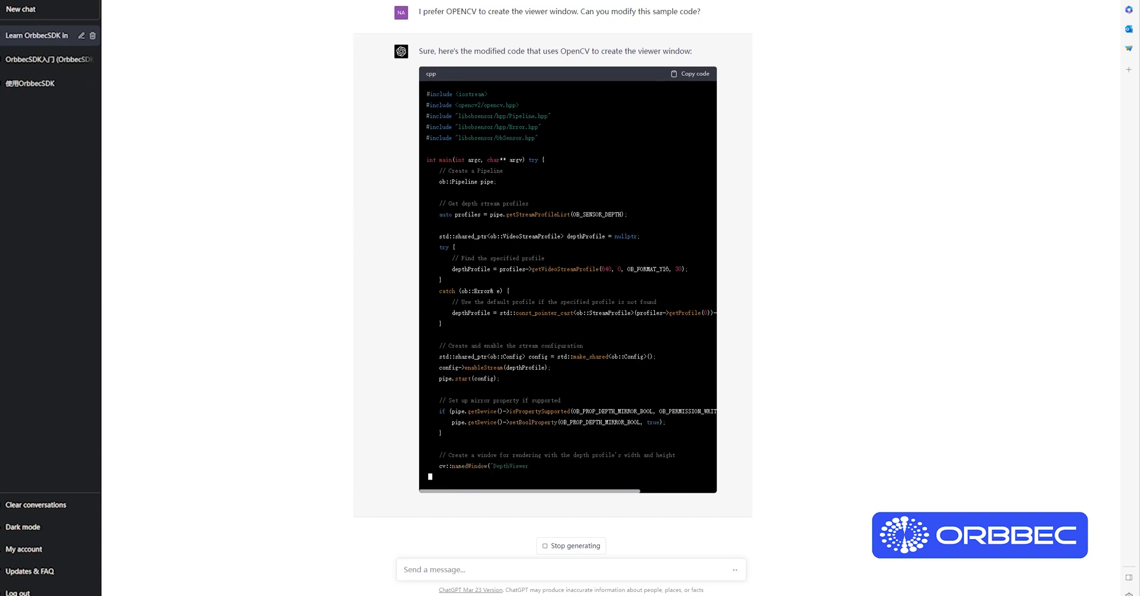
{"action": "scroll", "scroll_direction": "down", "scroll_amount": 3}
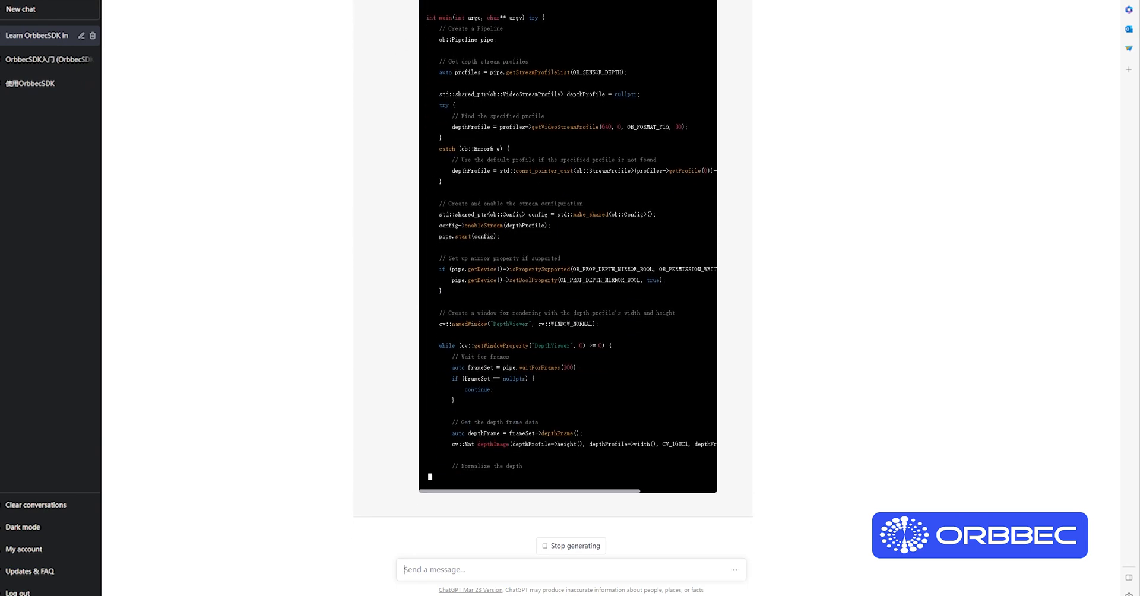
{"action": "scroll", "scroll_direction": "down", "scroll_amount": 3}
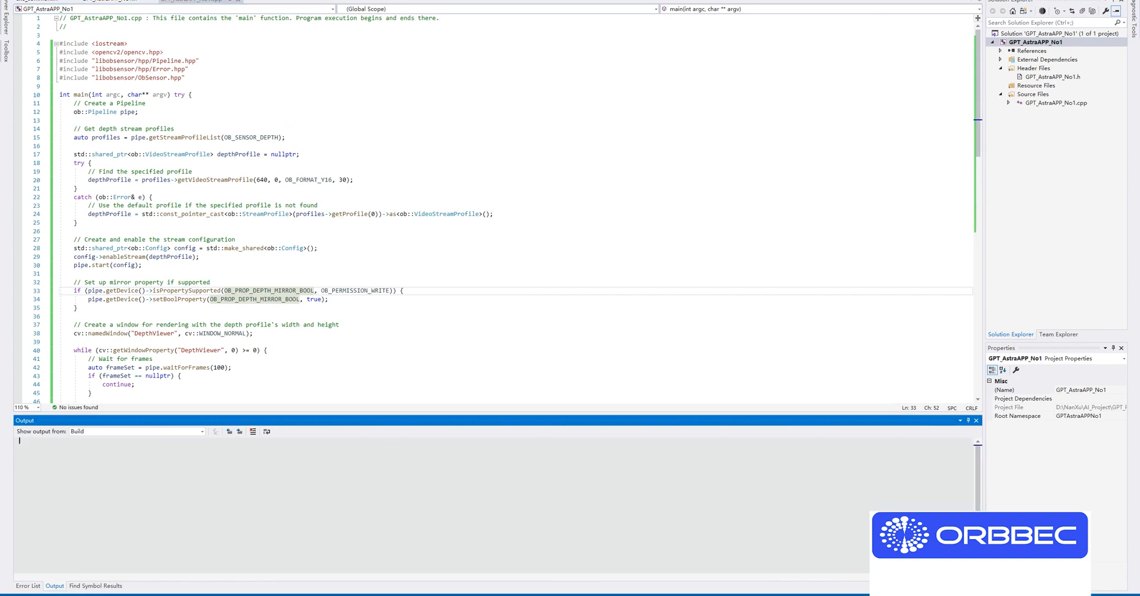
Build and debug the project with F5 so the depth stream starts logging frames.
{"action": "key", "text": "F5"}
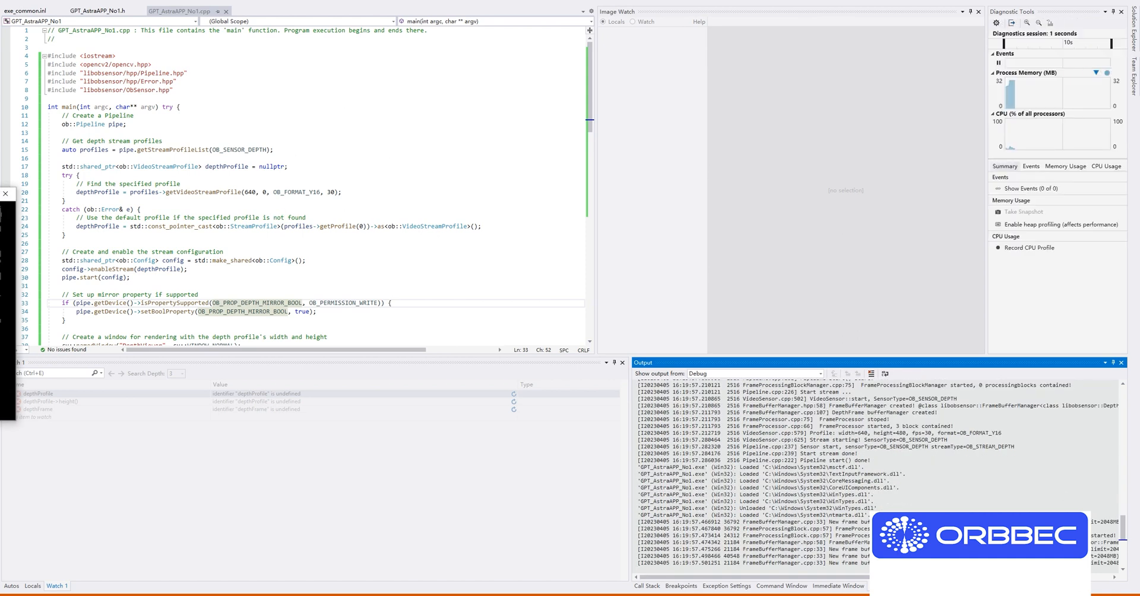